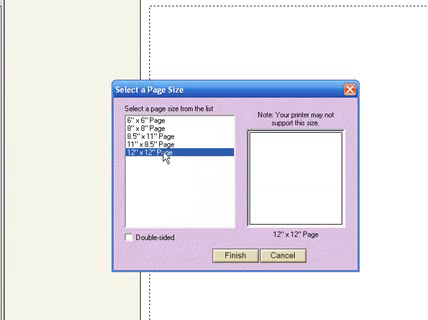
# - Choose the 12"x12" page size for the new scrapbook page
pyautogui.click(232, 258)
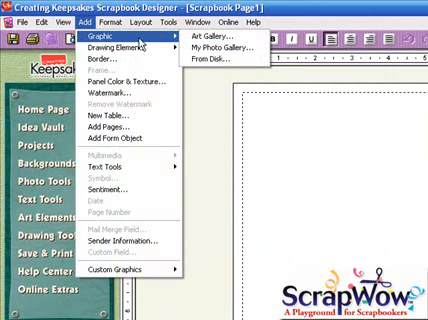
pyautogui.moveTo(168, 42)
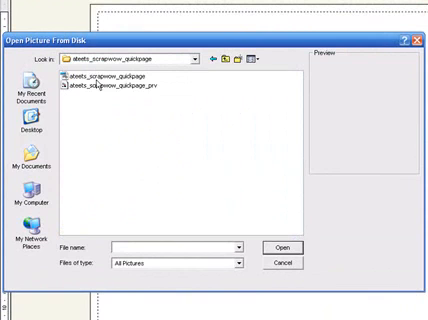
pyautogui.moveTo(278, 248)
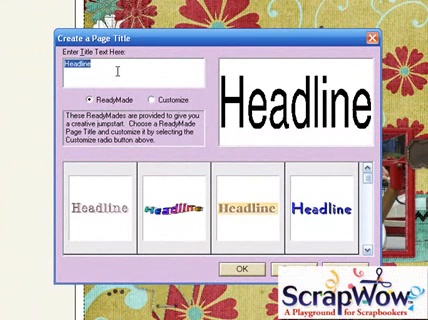
# - Enter the title text "Having Fun At the Amusement Park" in ReadyMade style
pyautogui.write('Having Fun At the Amusement Park')
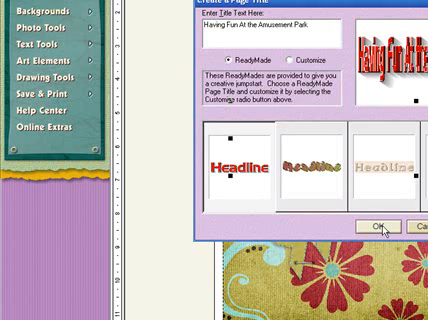
pyautogui.moveTo(382, 228)
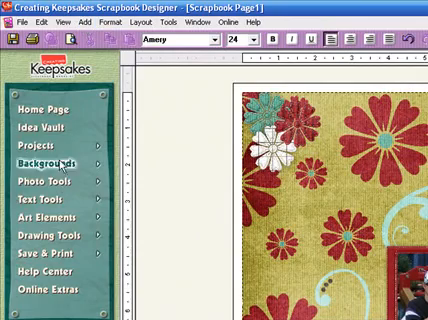
# - Place a text box near the page bottom and begin typing the date
pyautogui.click(50, 176)
pyautogui.write('ember 200')
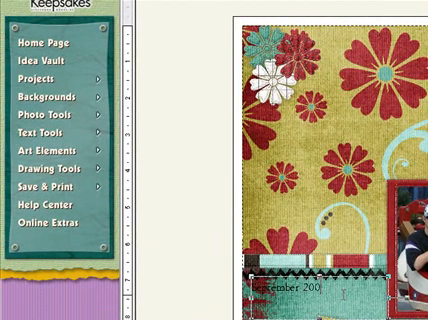
pyautogui.write('8')
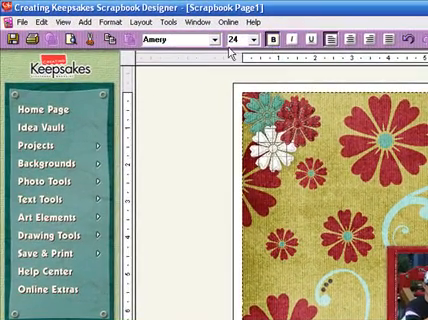
# - Finish the date text and bring up the export dialog from the File menu
pyautogui.click(328, 42)
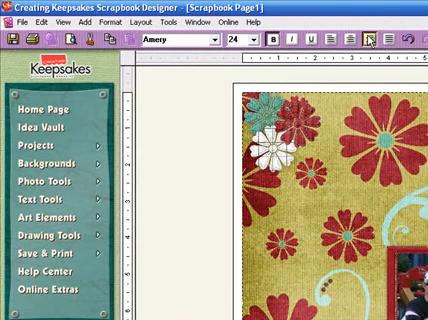
pyautogui.click(216, 40)
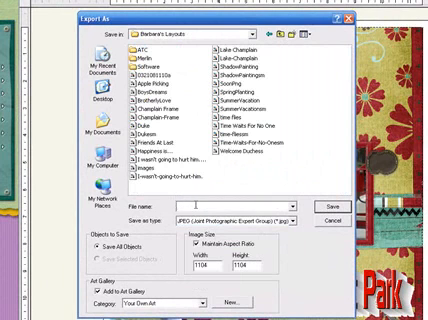
# - Name the JPEG export file "Having Fun At the Amusement Park"
pyautogui.write('Having Fun At the')
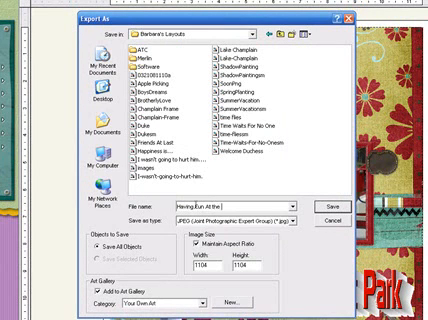
pyautogui.write('Amusement')
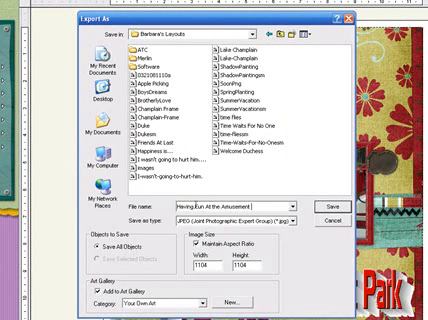
pyautogui.write('Park')
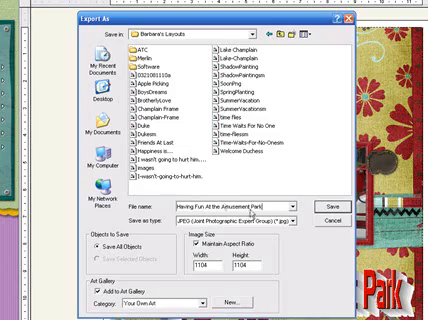